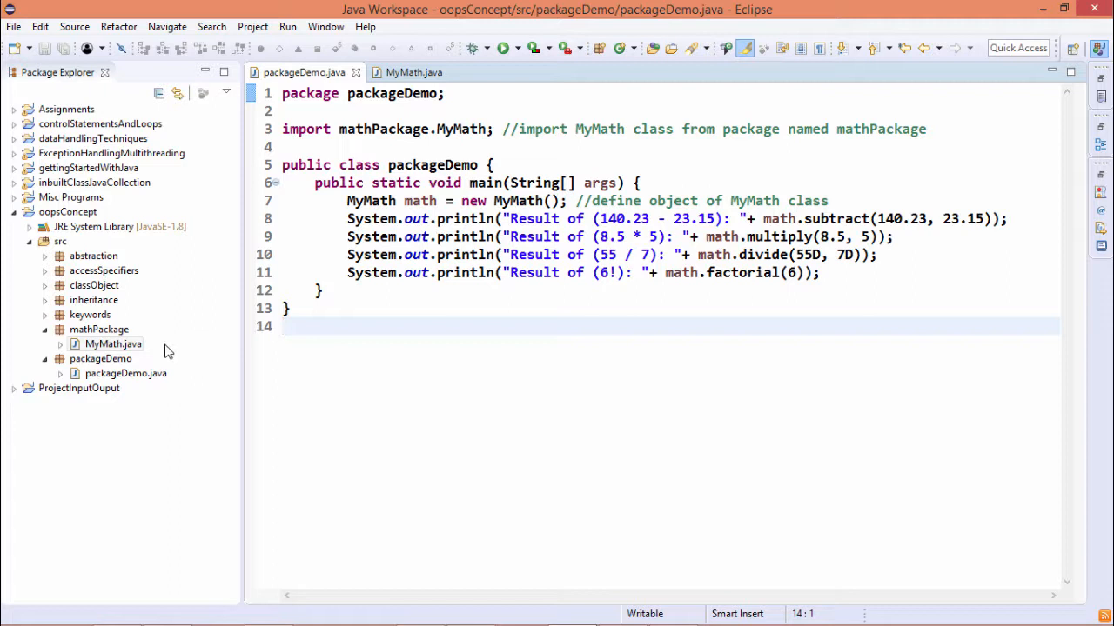
Step: Open MyMath.java and highlight the divide method and recursive factorial call, then select mathPackage
{"action": "left_click", "coordinate": [113, 344]}
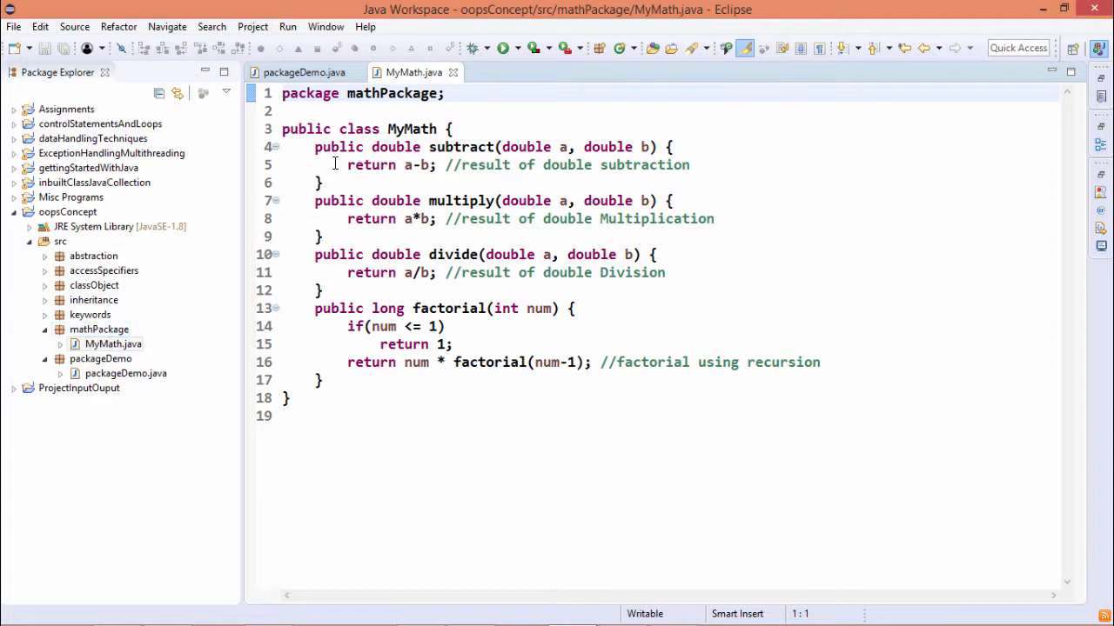
{"action": "mouse_move", "coordinate": [414, 72]}
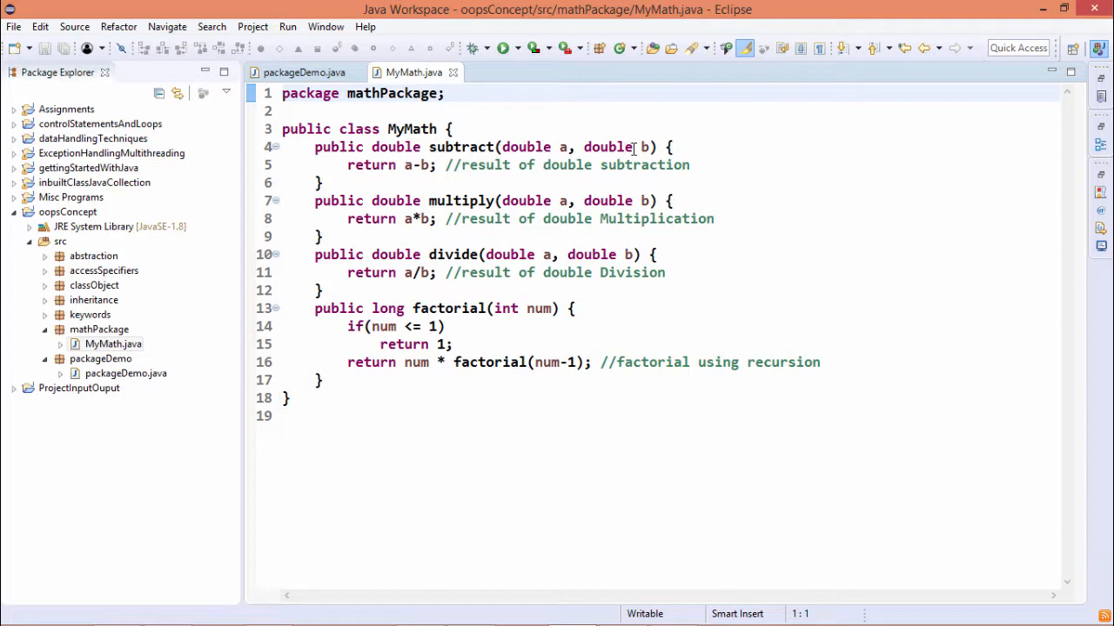
{"action": "mouse_move", "coordinate": [409, 164]}
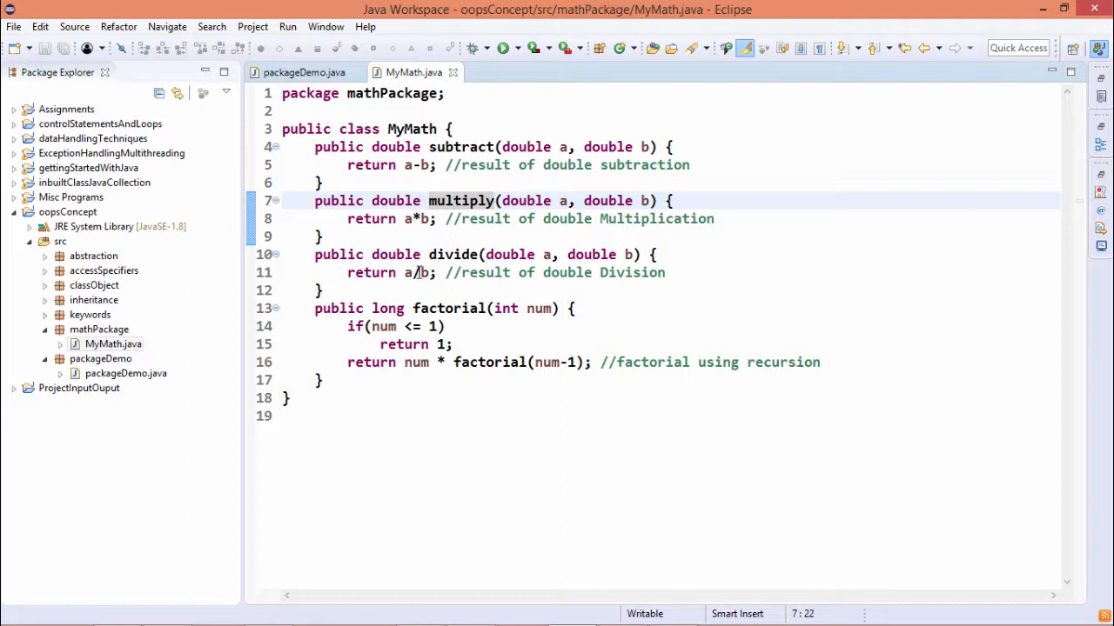
{"action": "mouse_move", "coordinate": [420, 272]}
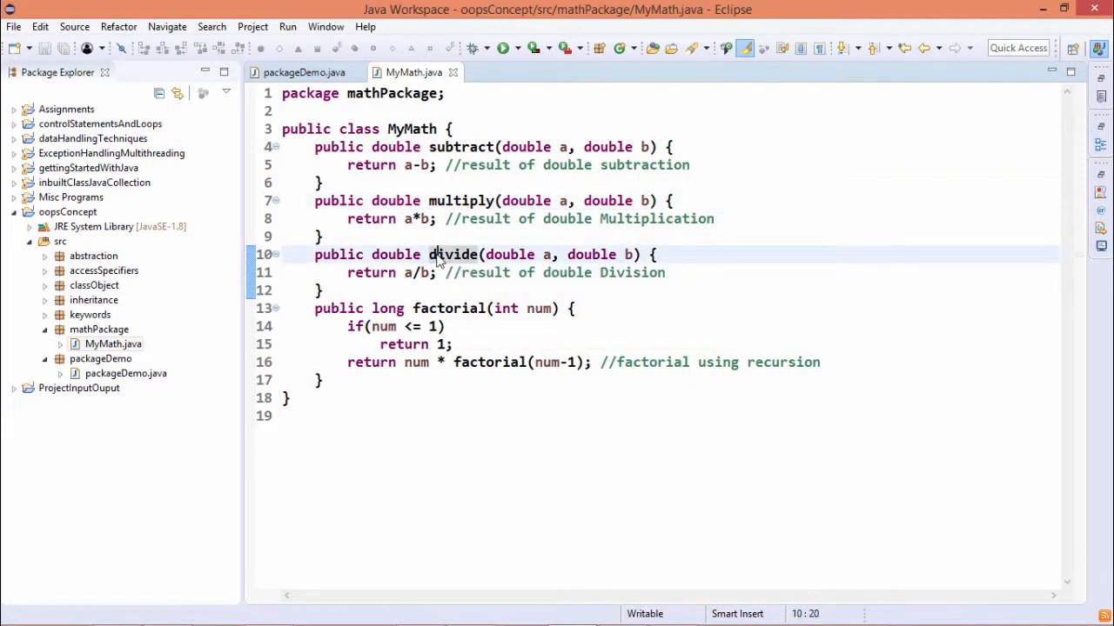
{"action": "double_click", "coordinate": [450, 308]}
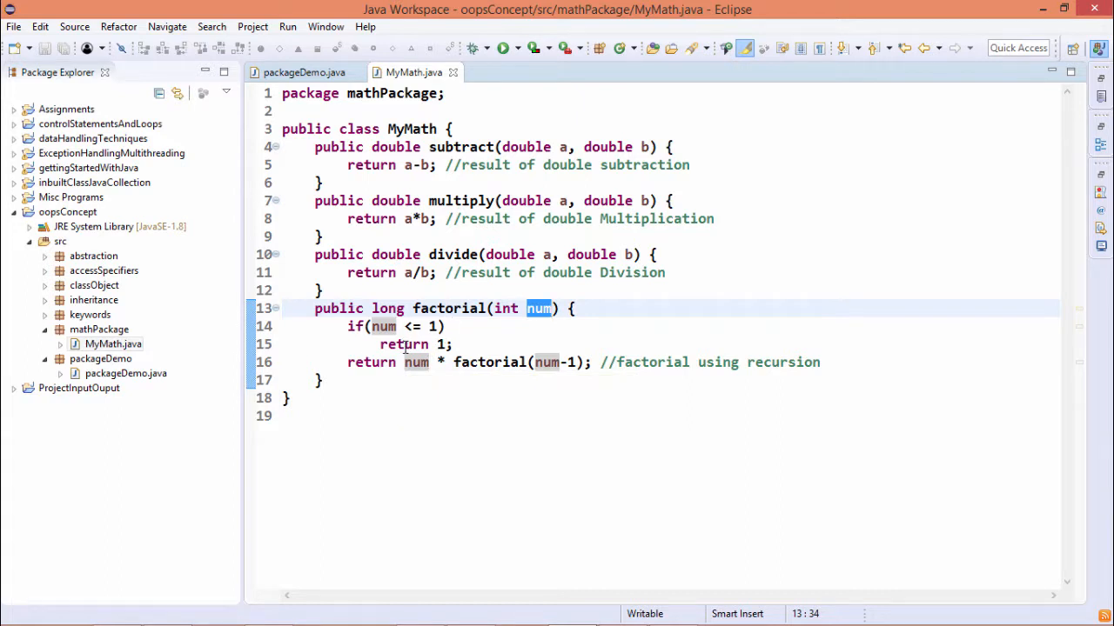
{"action": "double_click", "coordinate": [448, 308]}
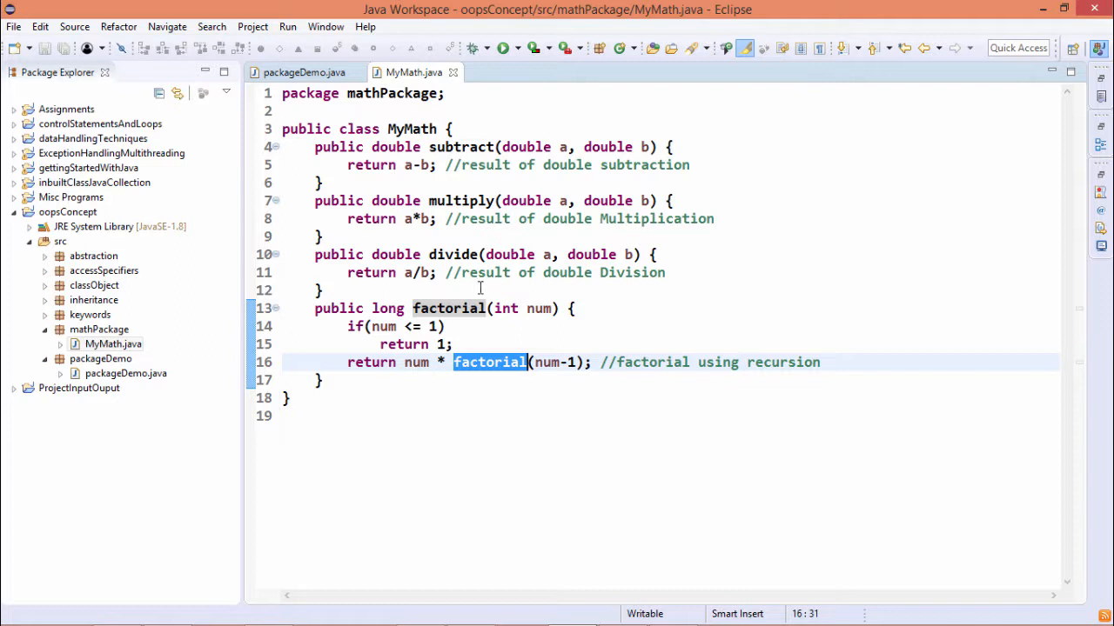
{"action": "mouse_move", "coordinate": [410, 128]}
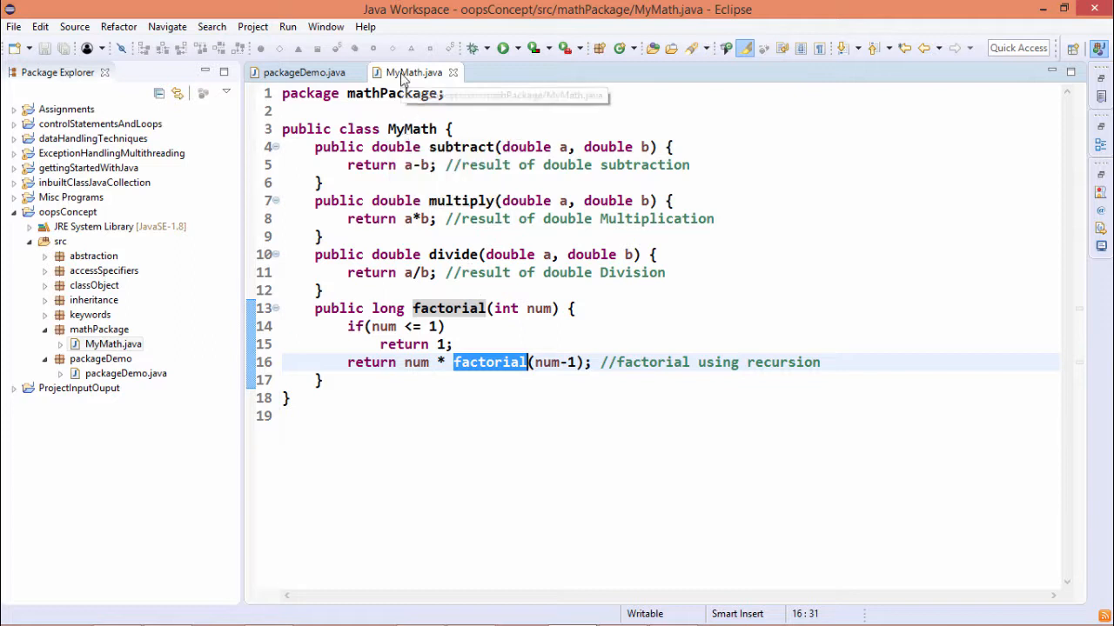
{"action": "mouse_move", "coordinate": [168, 324]}
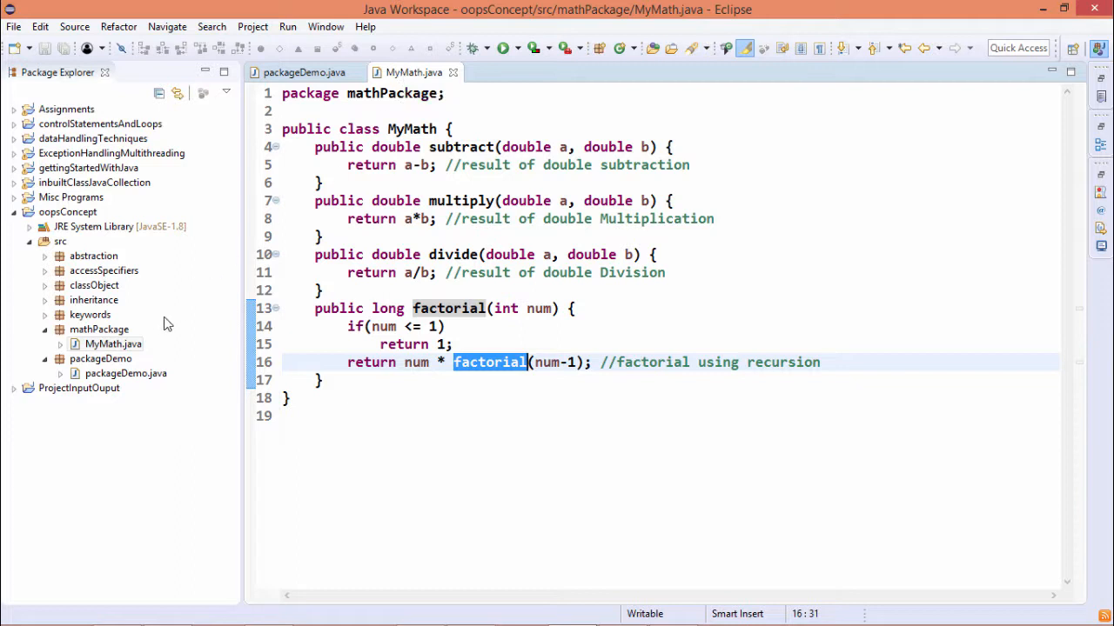
{"action": "left_click", "coordinate": [113, 343]}
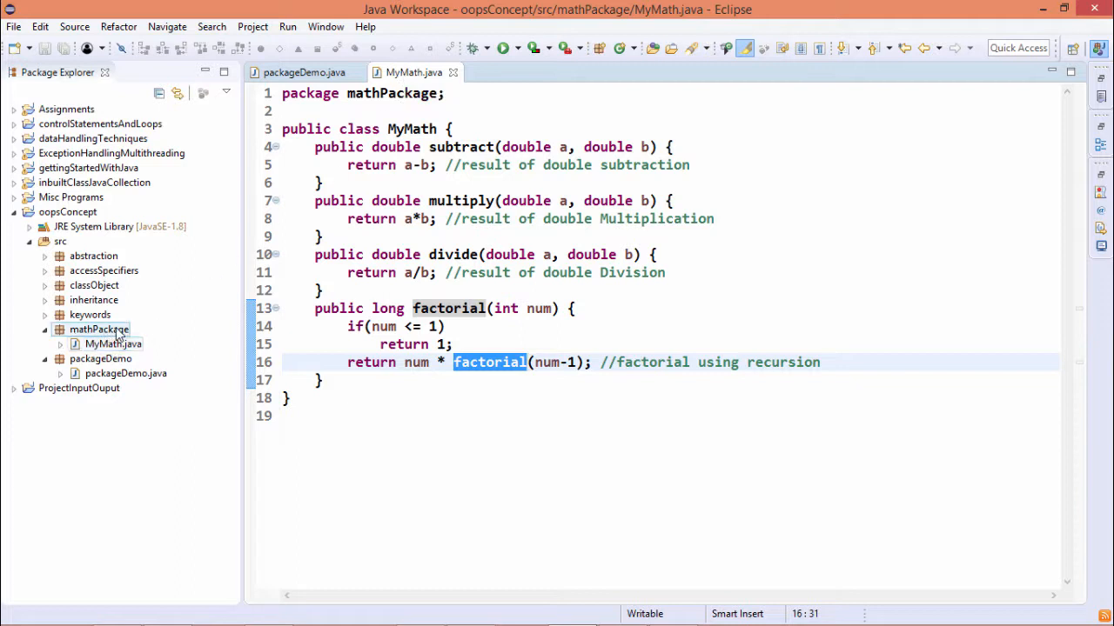
Step: Show packageDemo.java, glance at MyMath.java, then return to packageDemo.java
{"action": "left_click", "coordinate": [125, 373]}
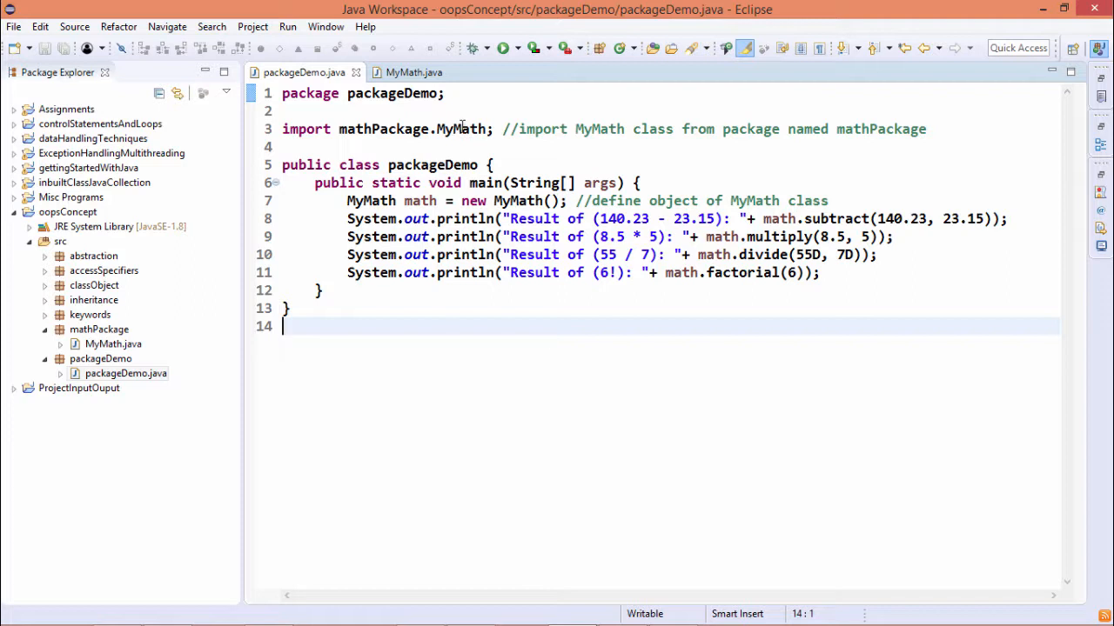
{"action": "mouse_move", "coordinate": [461, 129]}
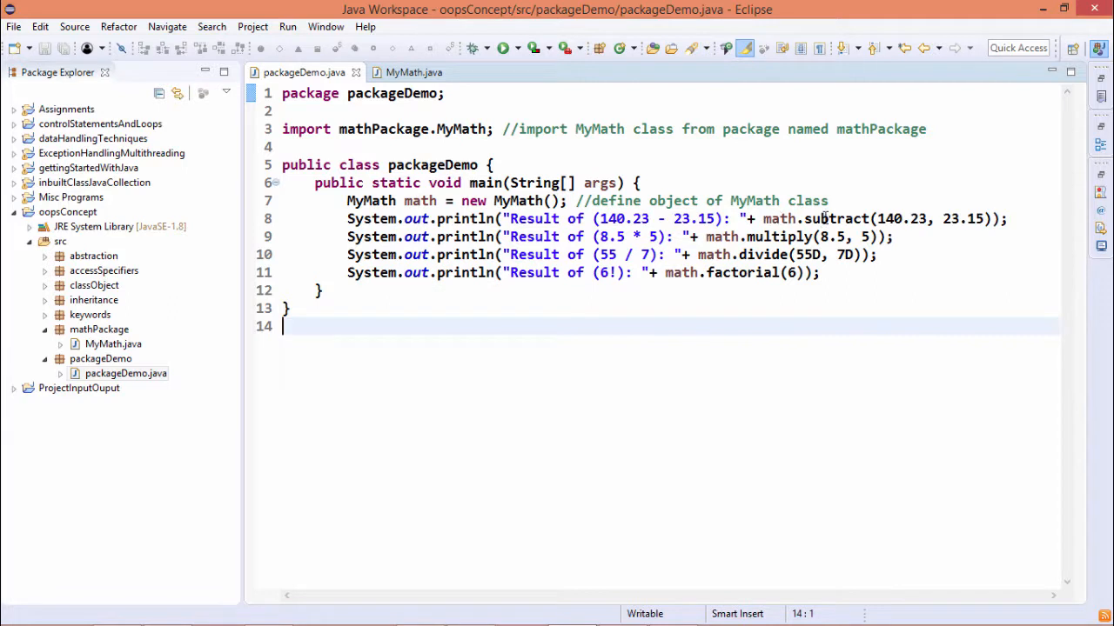
{"action": "mouse_move", "coordinate": [731, 252]}
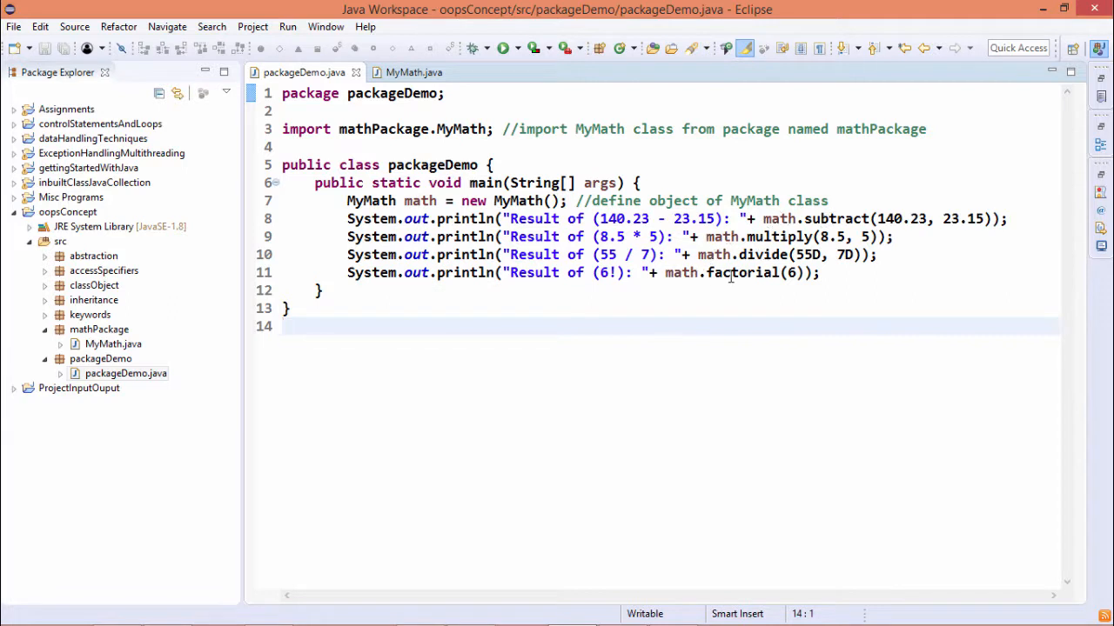
{"action": "left_click", "coordinate": [413, 73]}
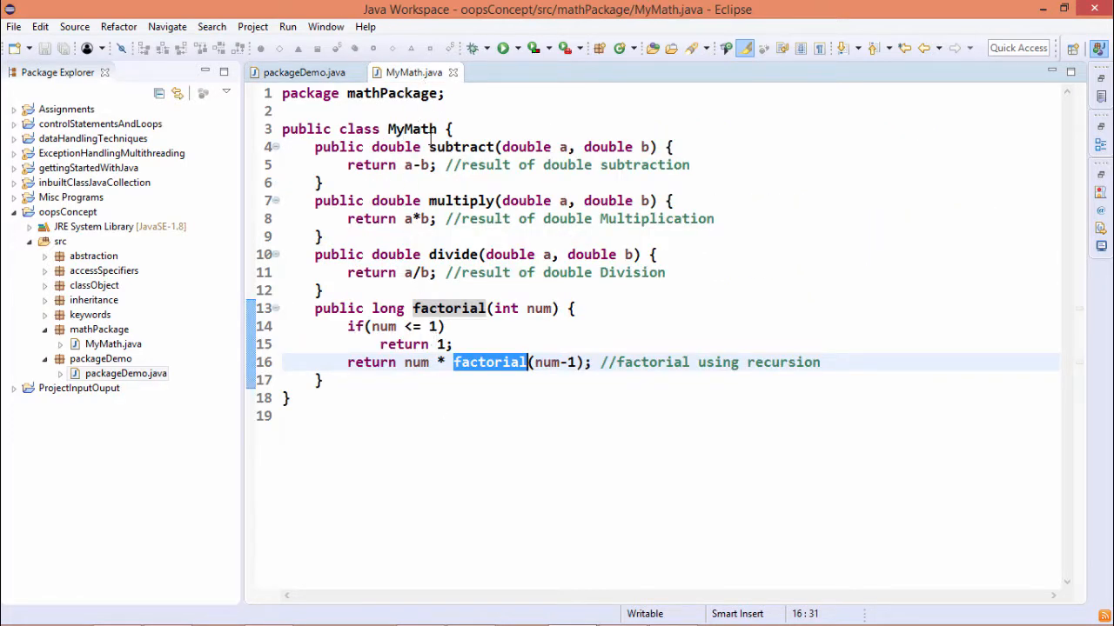
{"action": "left_click", "coordinate": [304, 72]}
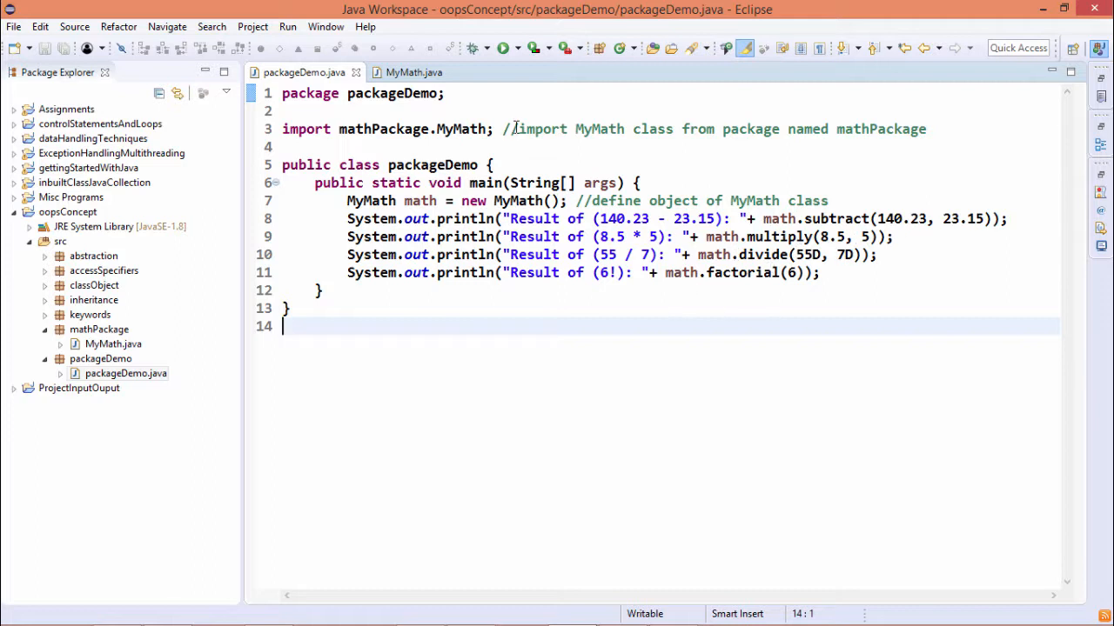
Step: Check divide's double return type in MyMath, then show Console results 117.08, 42.5, 7.857, 720
{"action": "left_click", "coordinate": [501, 48]}
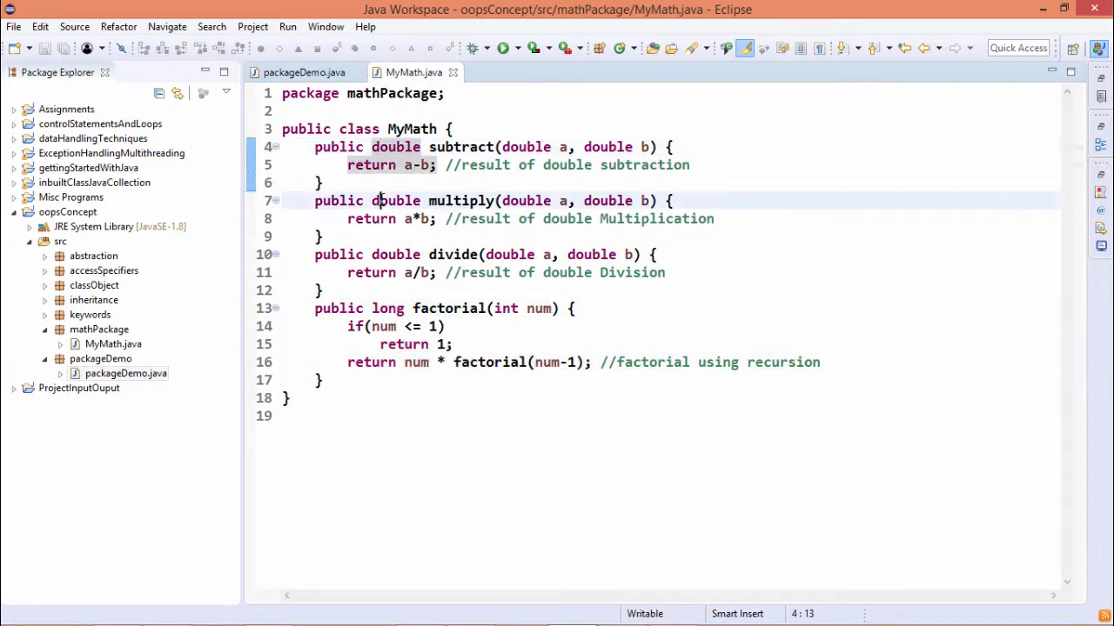
{"action": "left_click", "coordinate": [391, 254]}
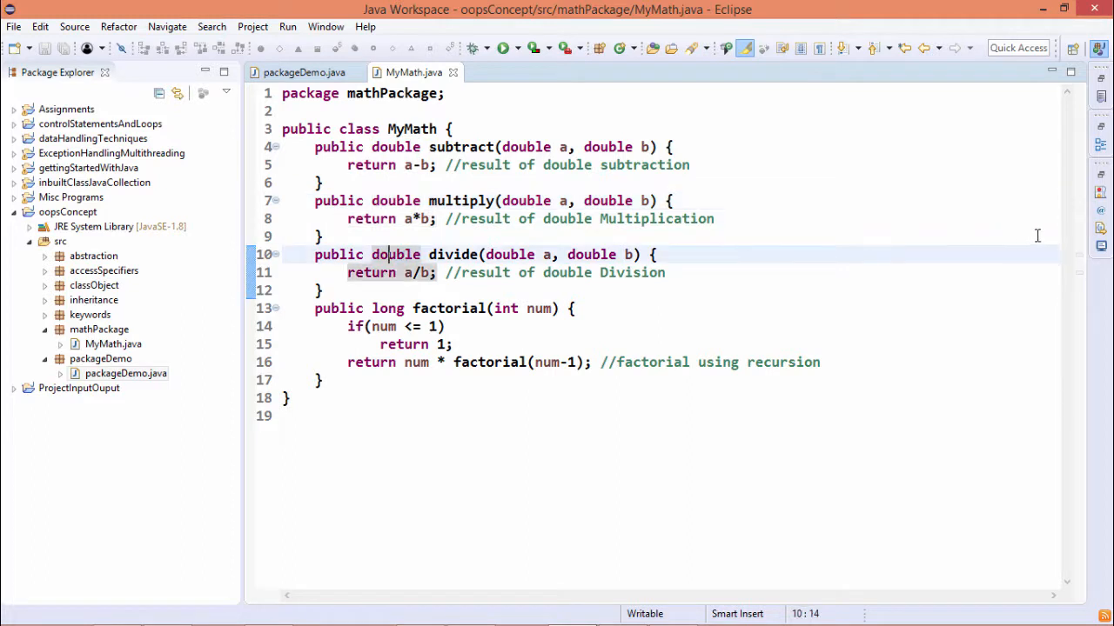
{"action": "left_click", "coordinate": [502, 48]}
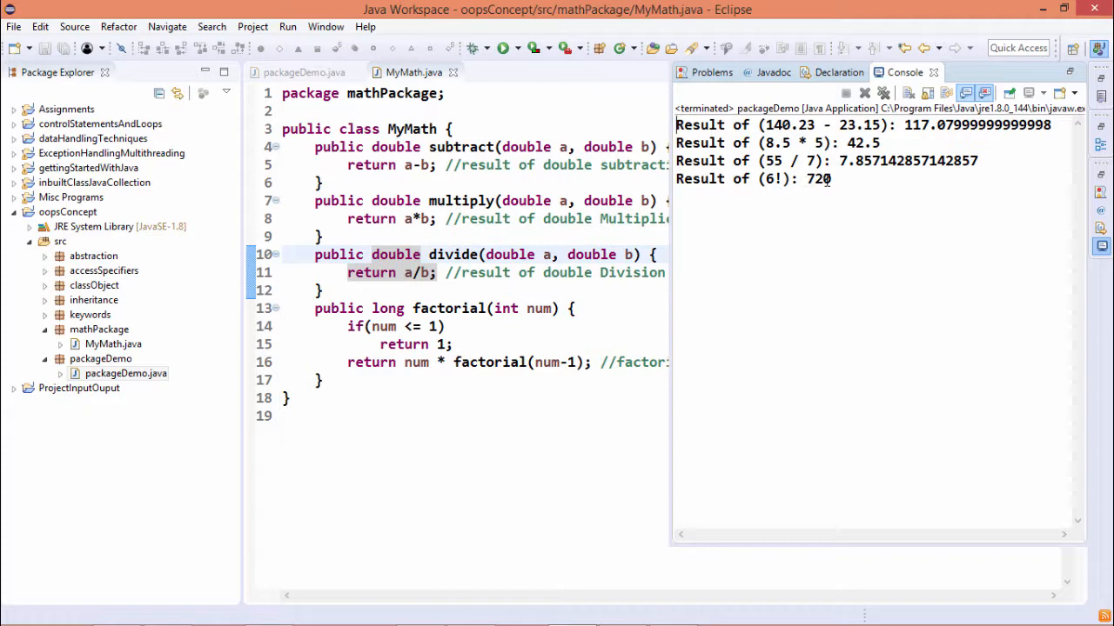
Step: Return to the packageDemo.java editor, hiding the Console output
{"action": "left_click", "coordinate": [304, 72]}
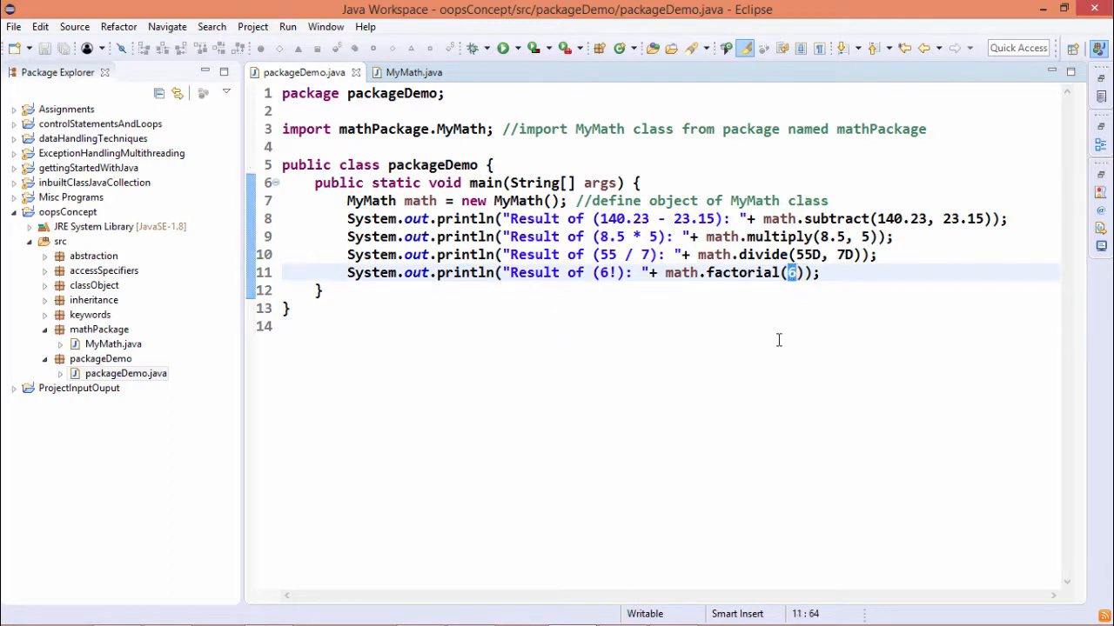
{"action": "left_click", "coordinate": [112, 344]}
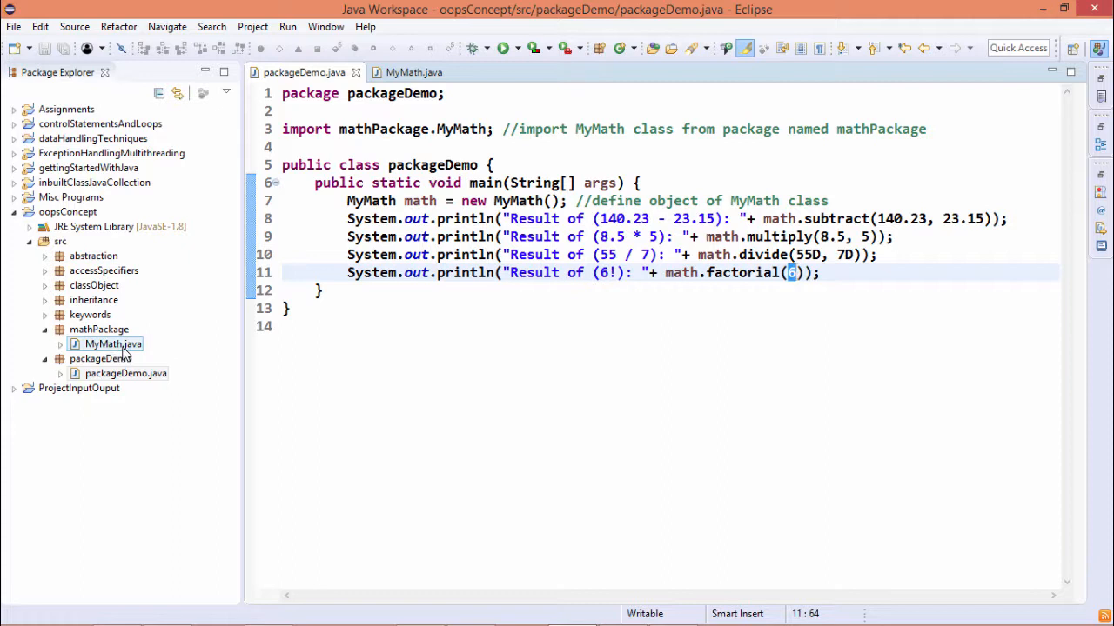
{"action": "left_click", "coordinate": [98, 329]}
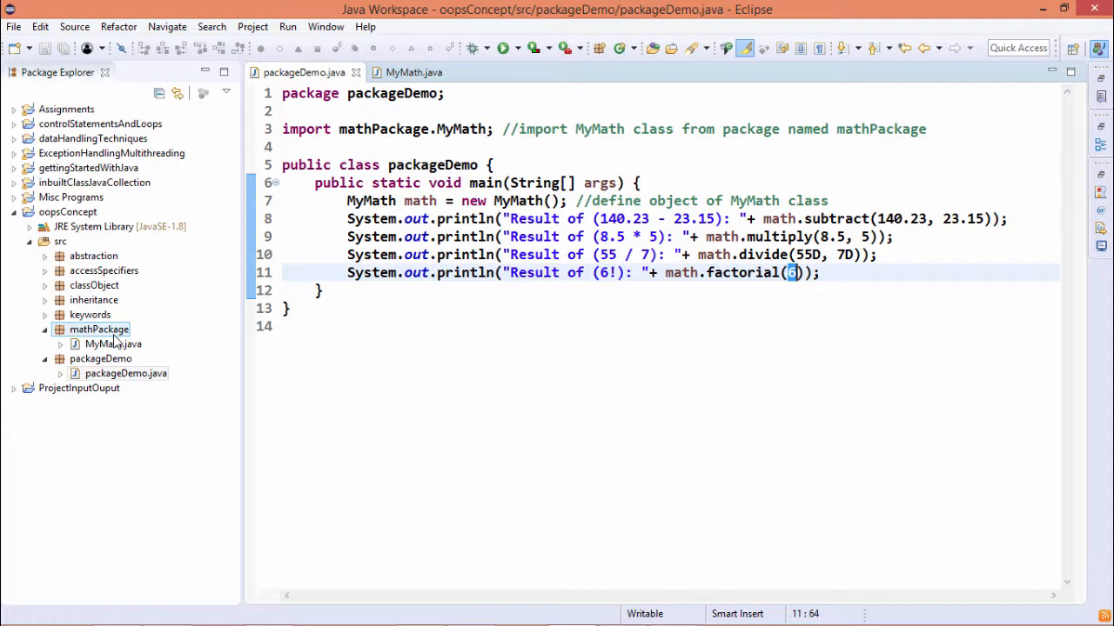
{"action": "left_click", "coordinate": [126, 374]}
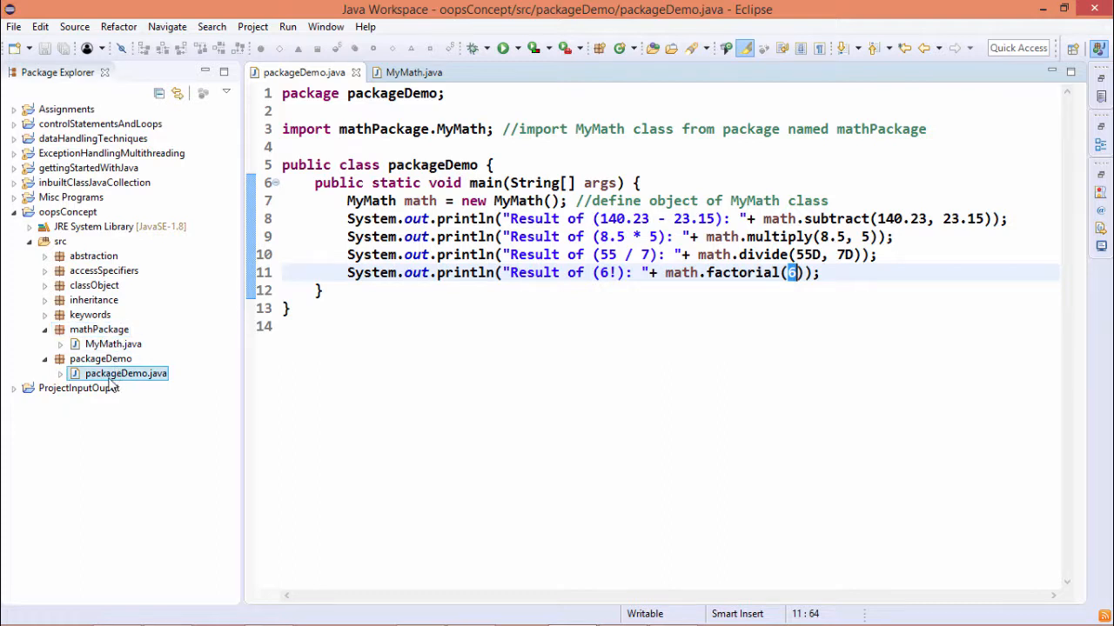
{"action": "mouse_move", "coordinate": [162, 383]}
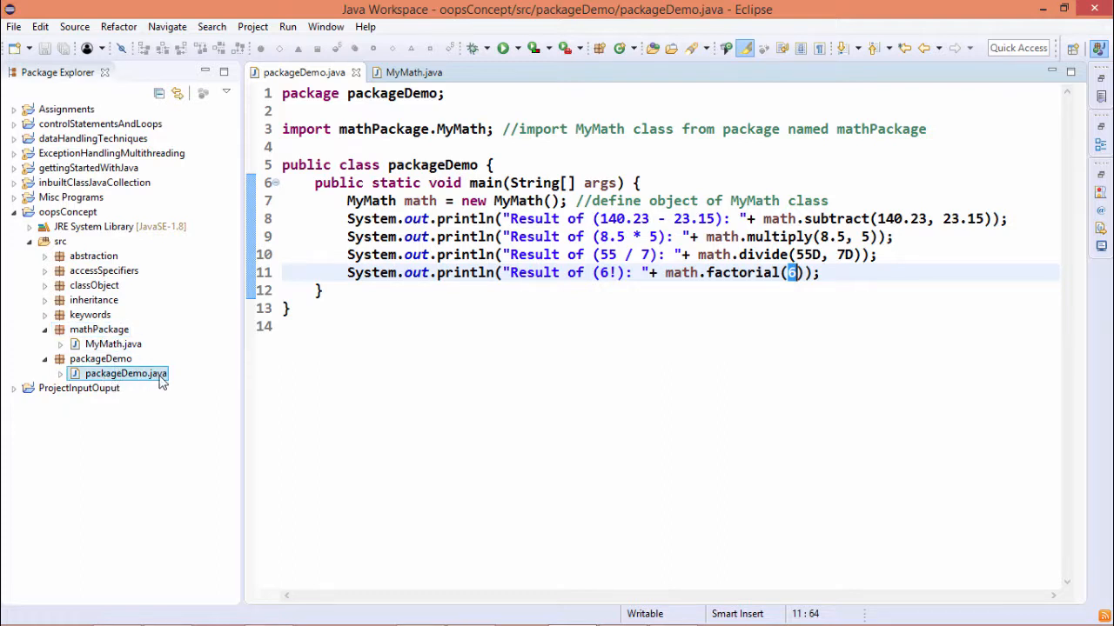